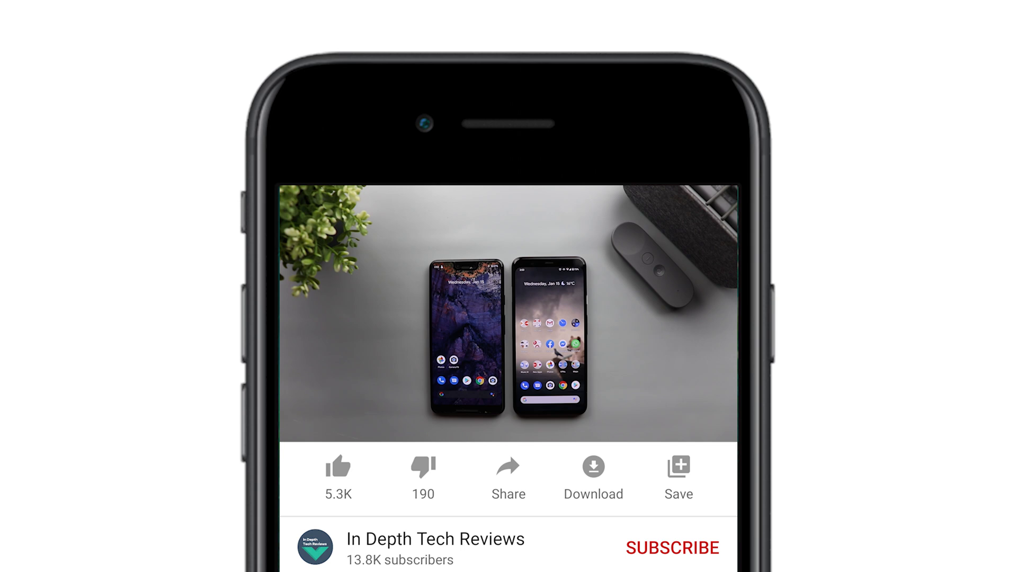
Step: Review the Google USB Driver page's ZIP download and SDK Manager instructions
{"action": "left_click", "coordinate": [671, 547]}
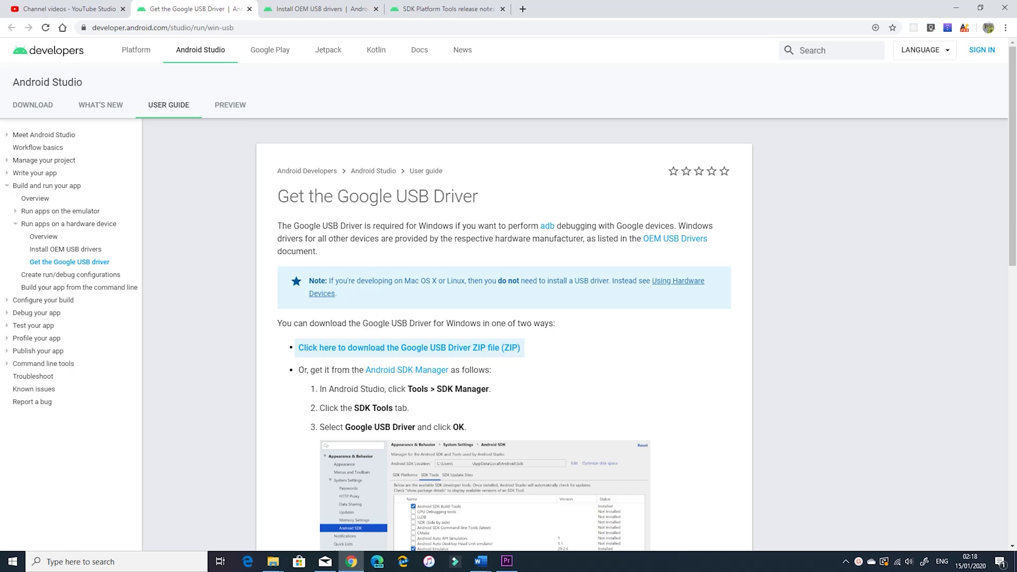
{"action": "scroll", "scroll_direction": "down", "scroll_amount": 3}
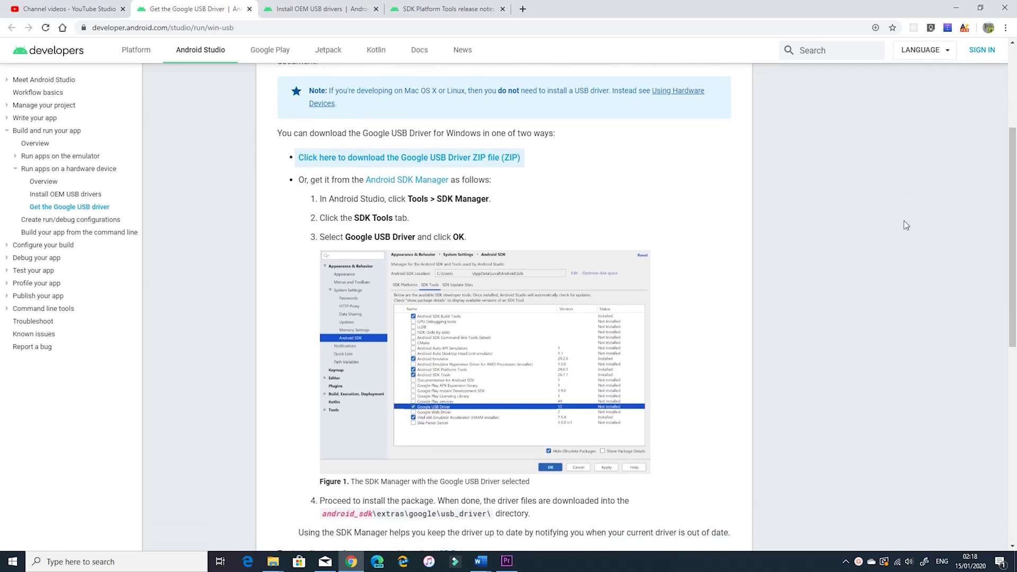
{"action": "scroll", "scroll_direction": "down", "scroll_amount": 3}
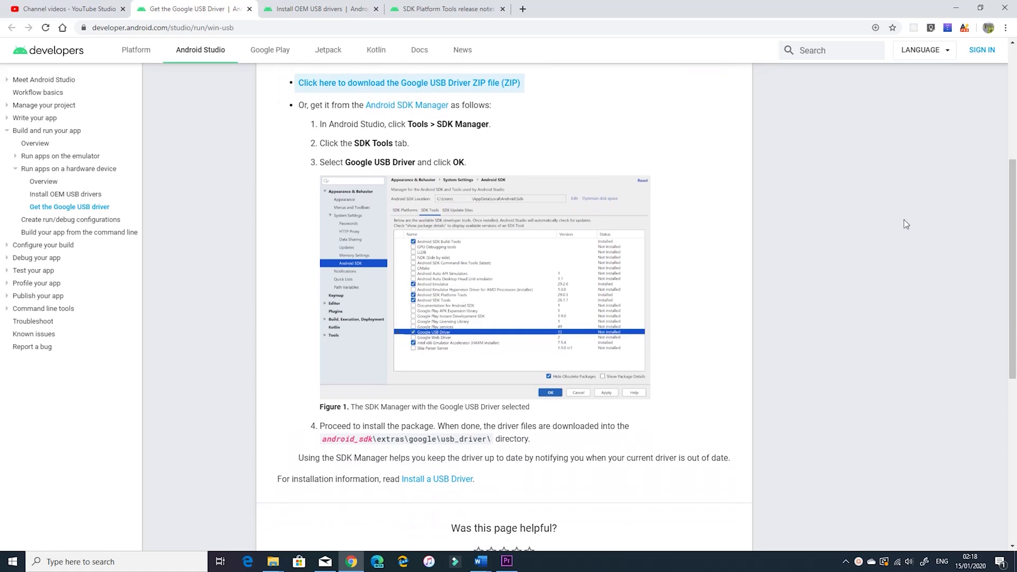
{"action": "scroll", "scroll_direction": "up", "scroll_amount": 3}
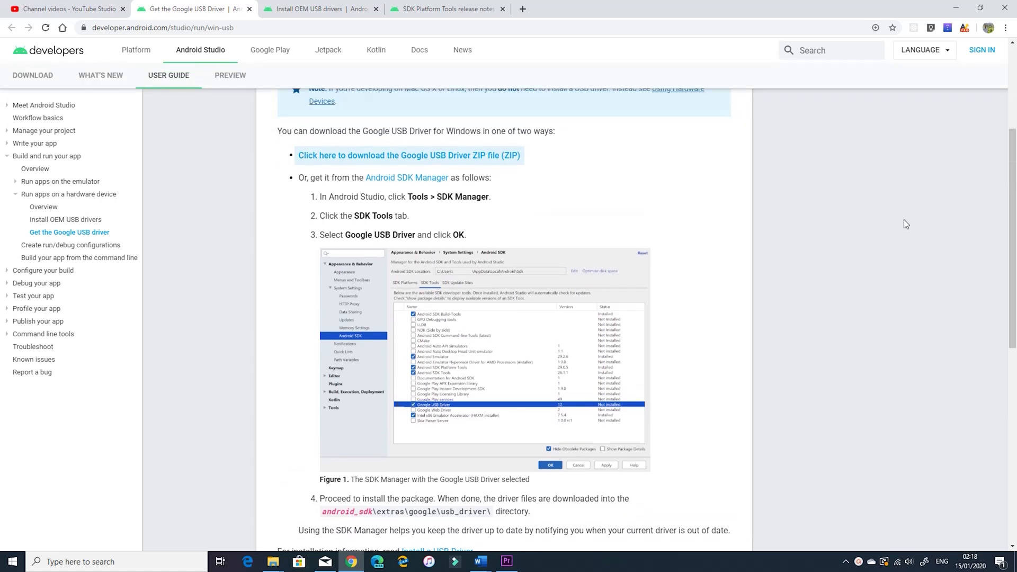
{"action": "scroll", "scroll_direction": "up", "scroll_amount": 3}
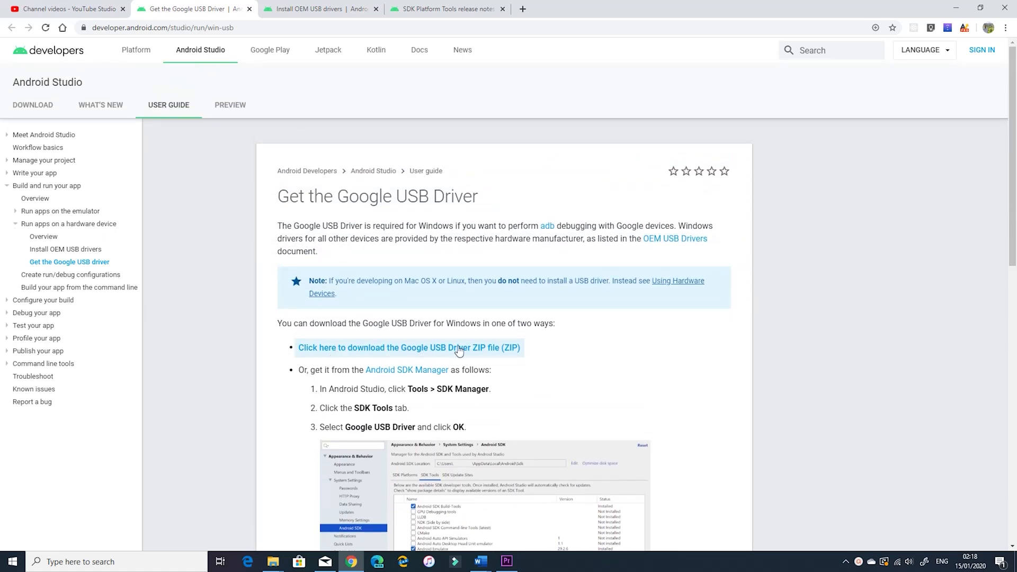
{"action": "mouse_move", "coordinate": [445, 376]}
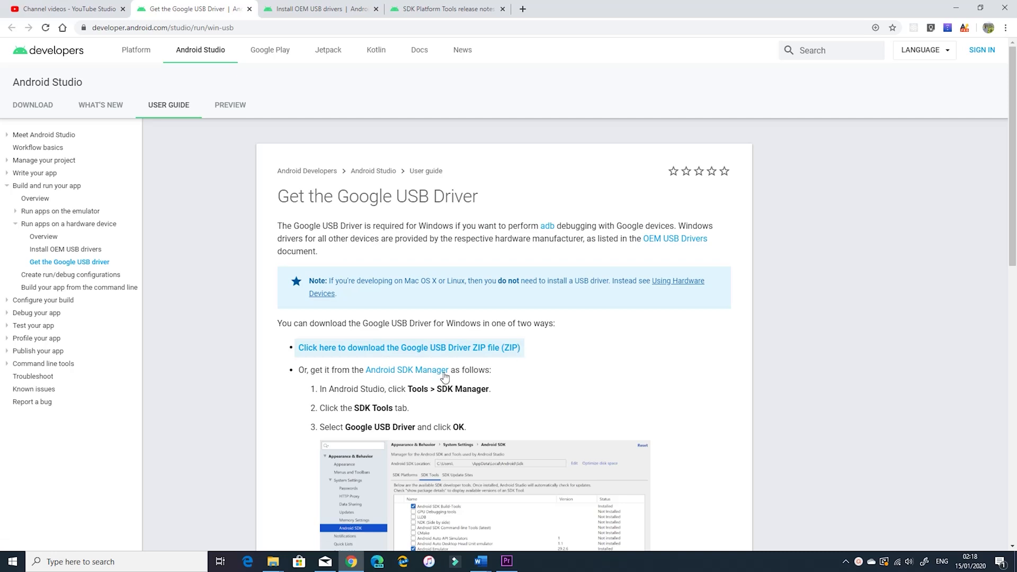
{"action": "mouse_move", "coordinate": [503, 352]}
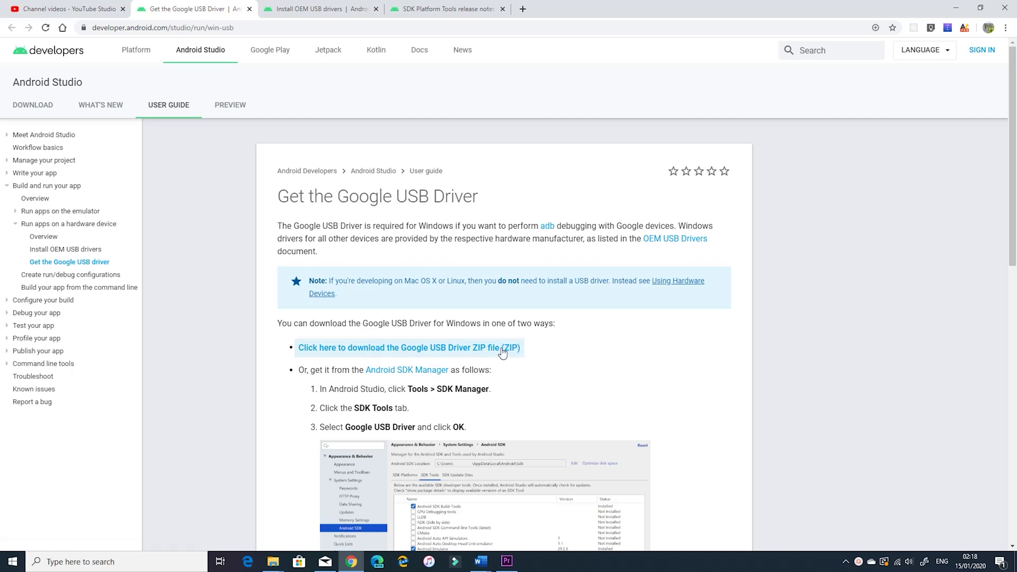
{"action": "mouse_move", "coordinate": [560, 360]}
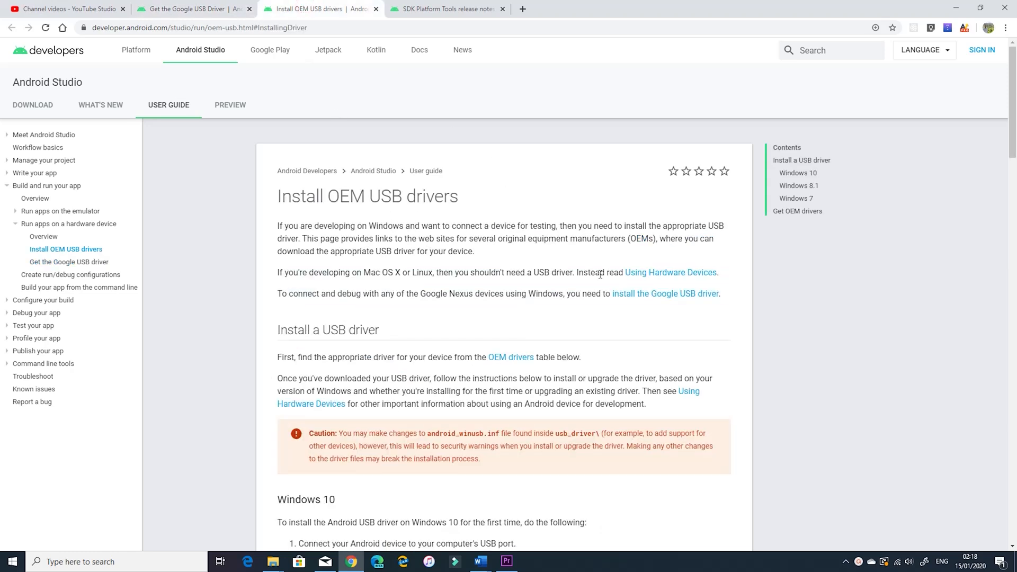
{"action": "mouse_move", "coordinate": [446, 59]}
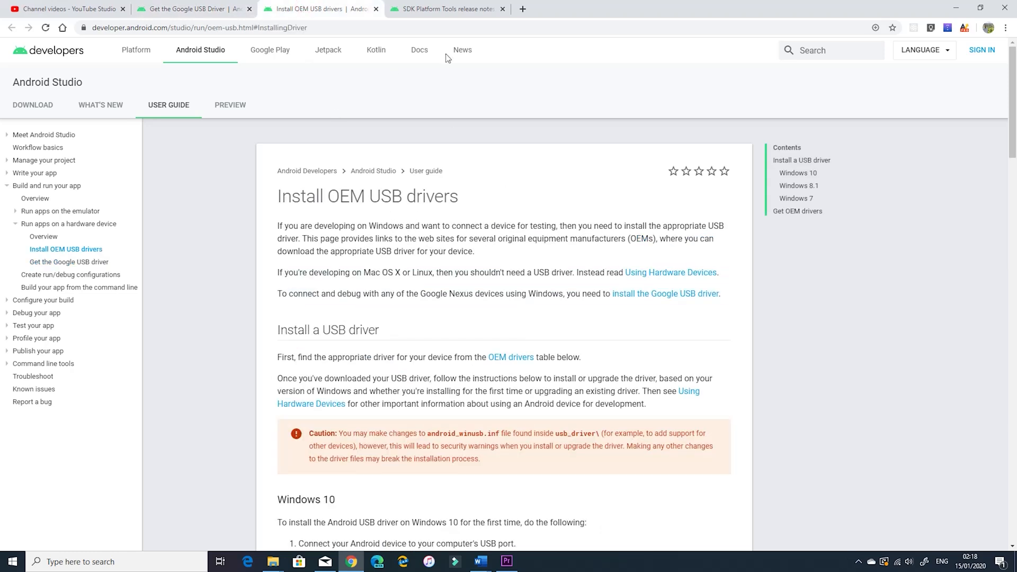
Step: Switch to the SDK Platform Tools release notes tab with Windows, Mac and Linux downloads
{"action": "left_click", "coordinate": [446, 9]}
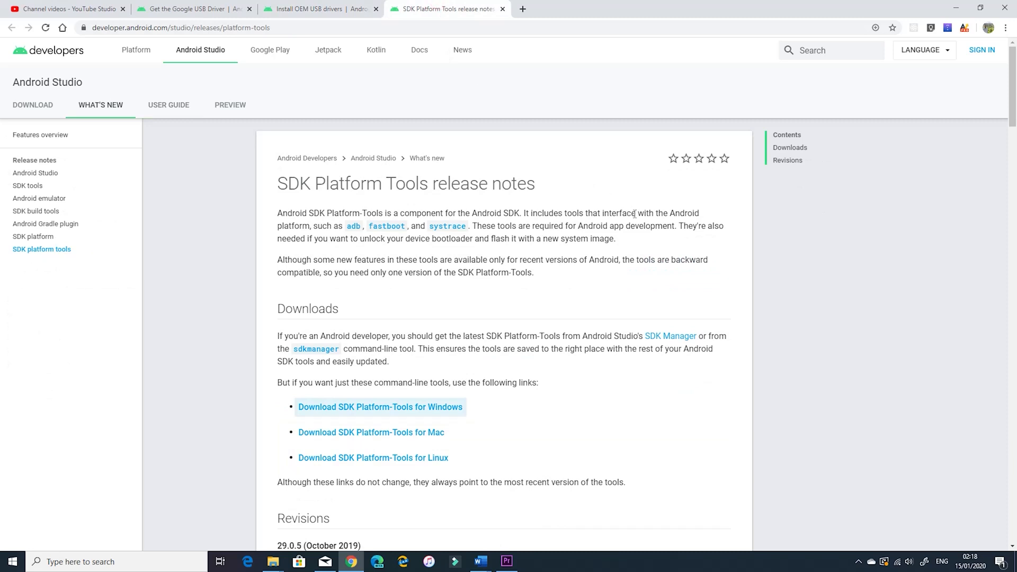
{"action": "mouse_move", "coordinate": [342, 436]}
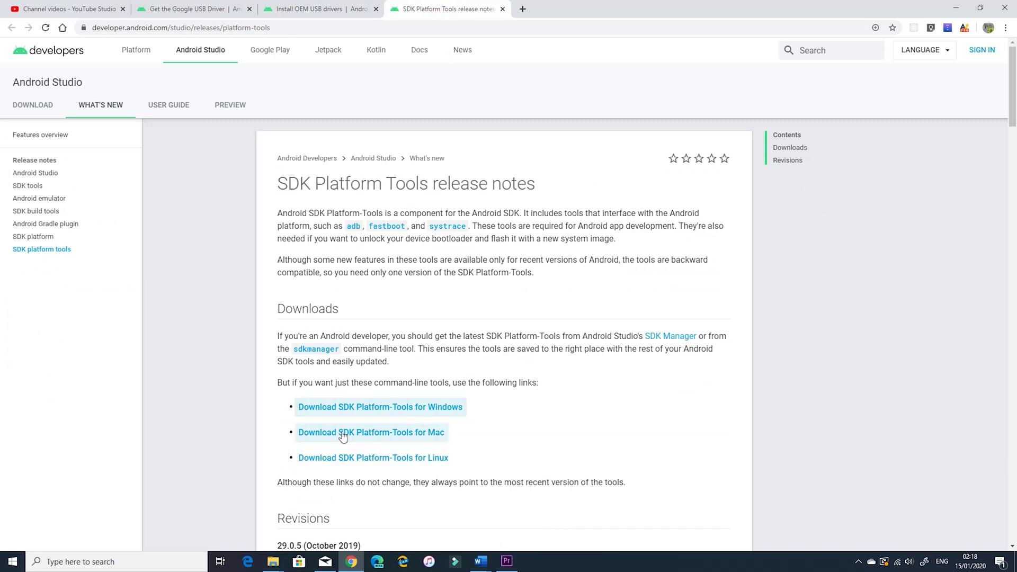
{"action": "mouse_move", "coordinate": [411, 413]}
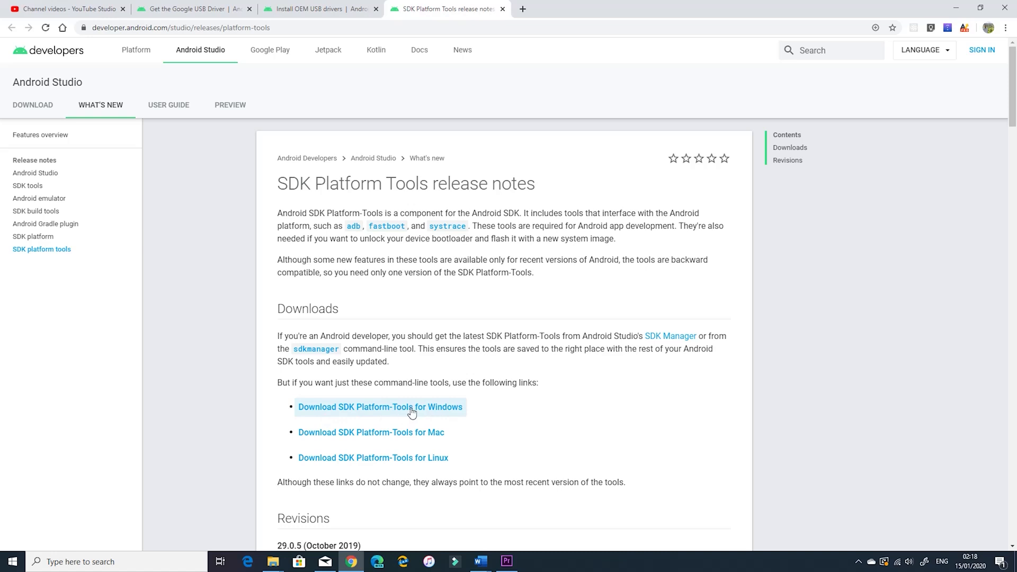
{"action": "mouse_move", "coordinate": [392, 463]}
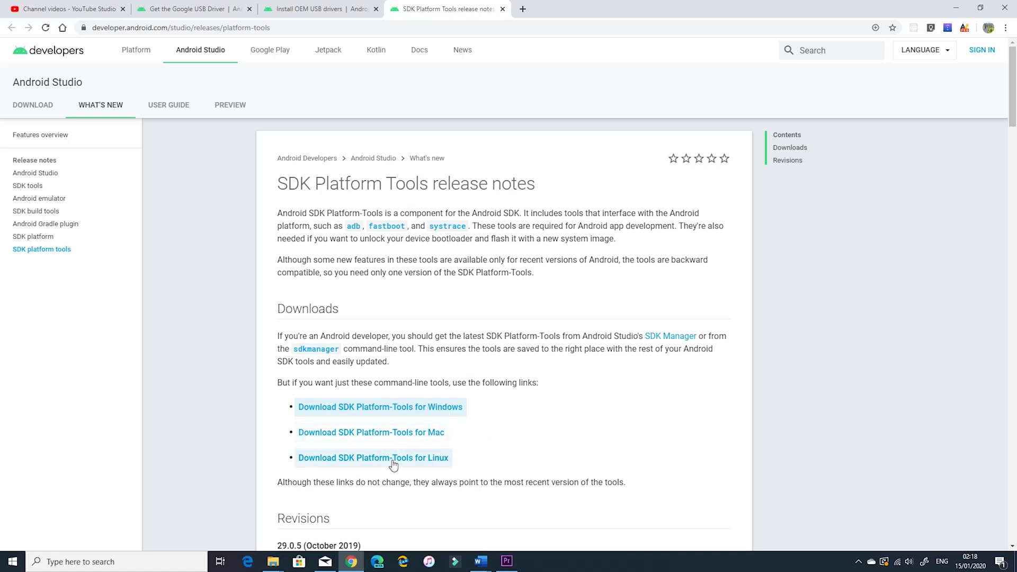
{"action": "mouse_move", "coordinate": [436, 417]}
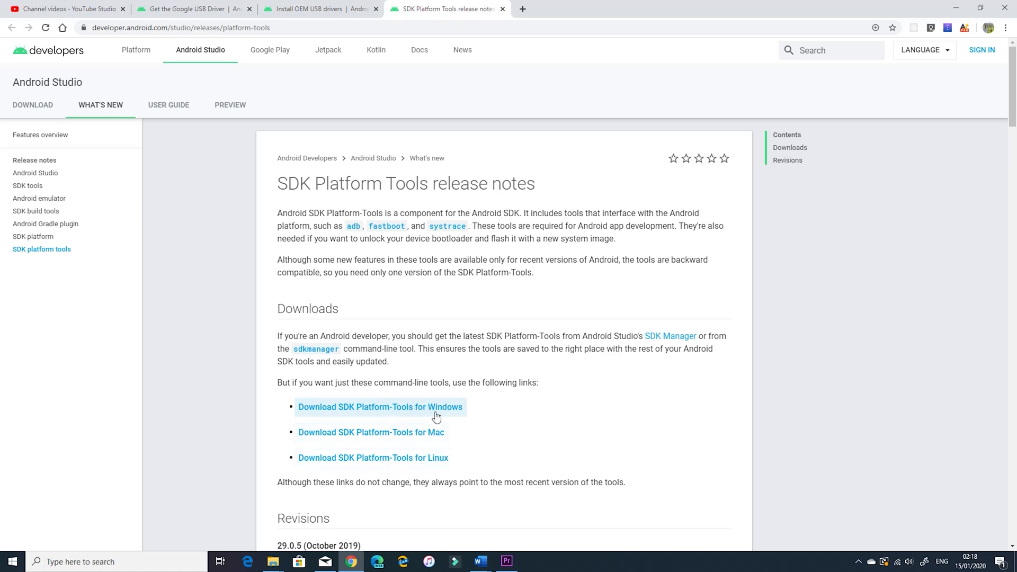
{"action": "mouse_move", "coordinate": [783, 393]}
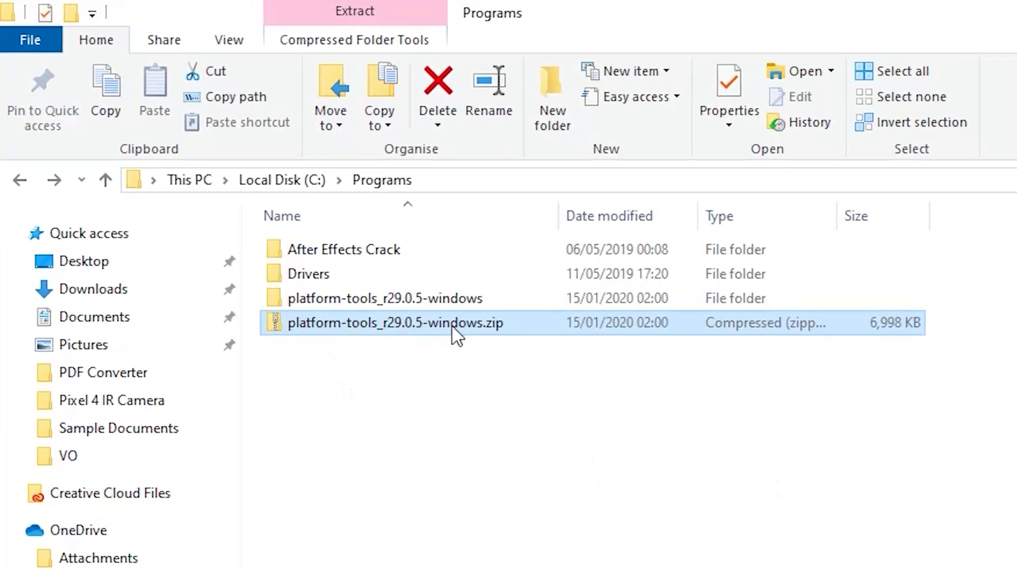
{"action": "mouse_move", "coordinate": [428, 330]}
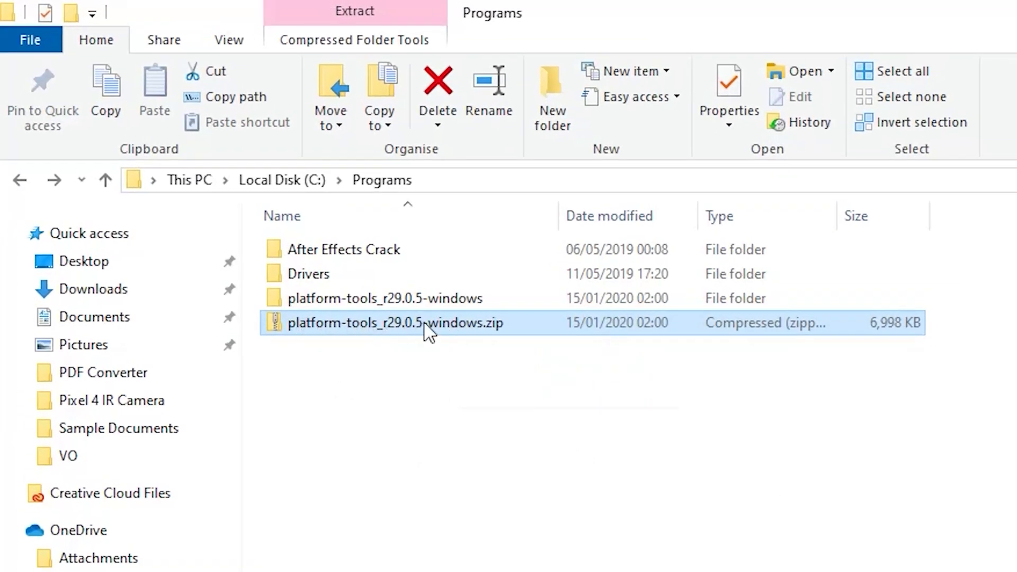
Step: Open the inner platform-tools folder containing adb.exe and fastboot.exe
{"action": "left_click", "coordinate": [353, 11]}
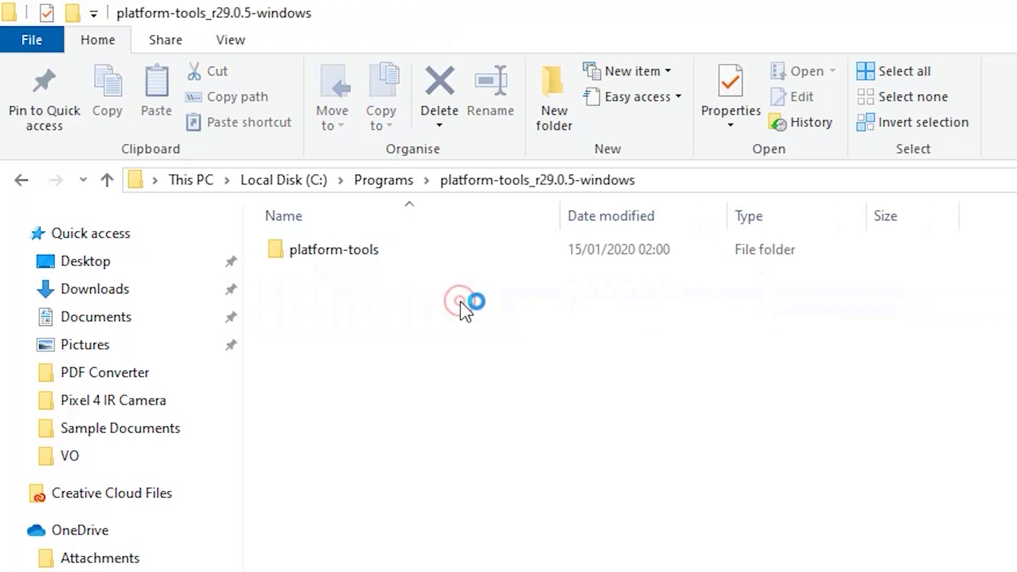
{"action": "double_click", "coordinate": [343, 249]}
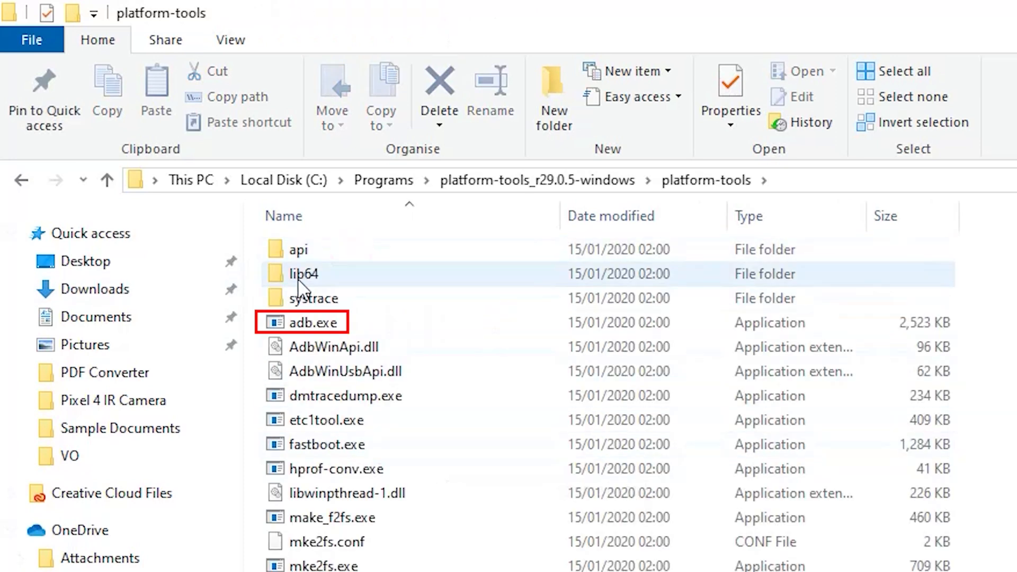
{"action": "mouse_move", "coordinate": [302, 297]}
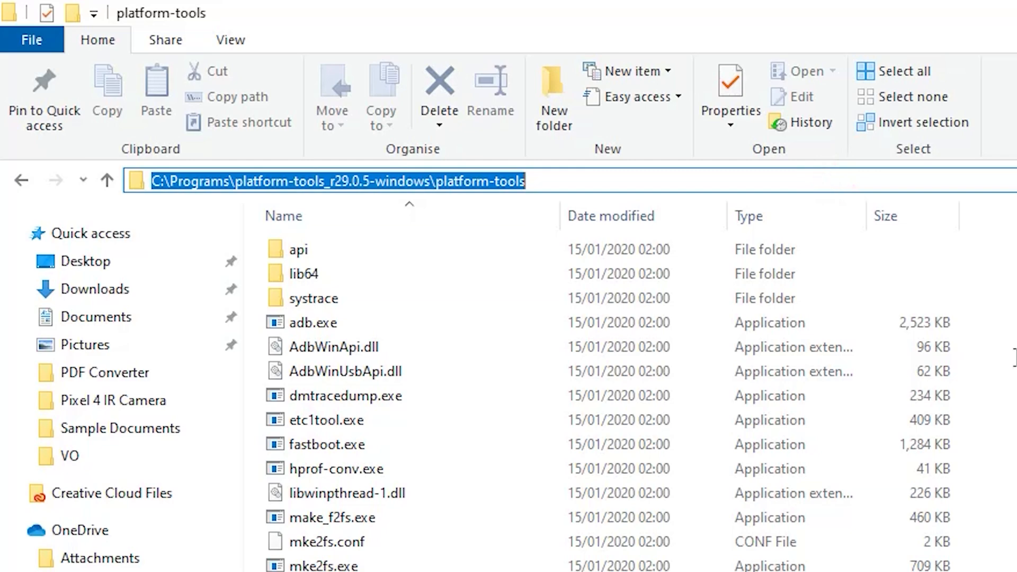
Step: Launch Command Prompt from a cmd search and change to the root of C:
{"action": "left_click", "coordinate": [13, 561]}
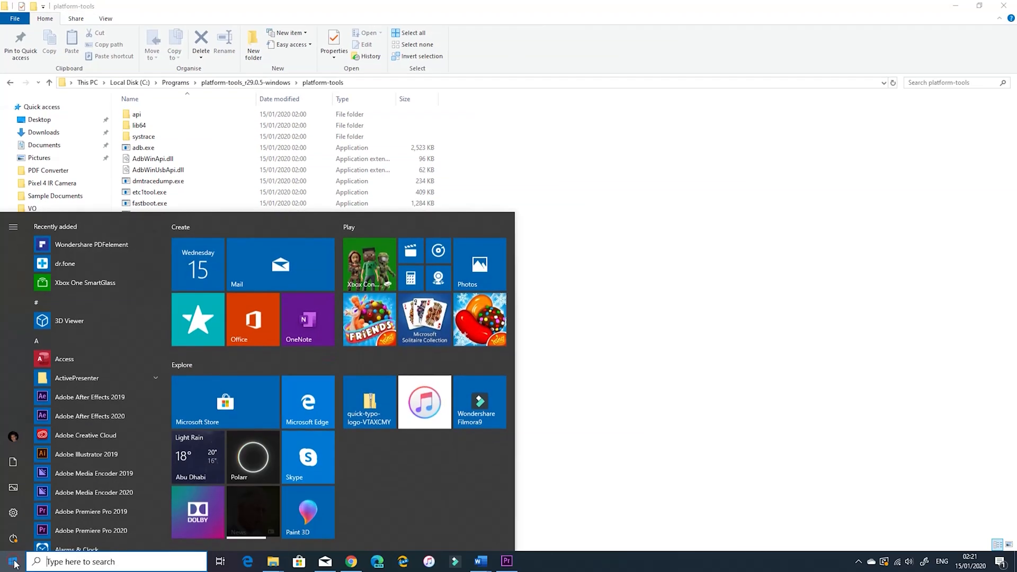
{"action": "type", "text": "cmd"}
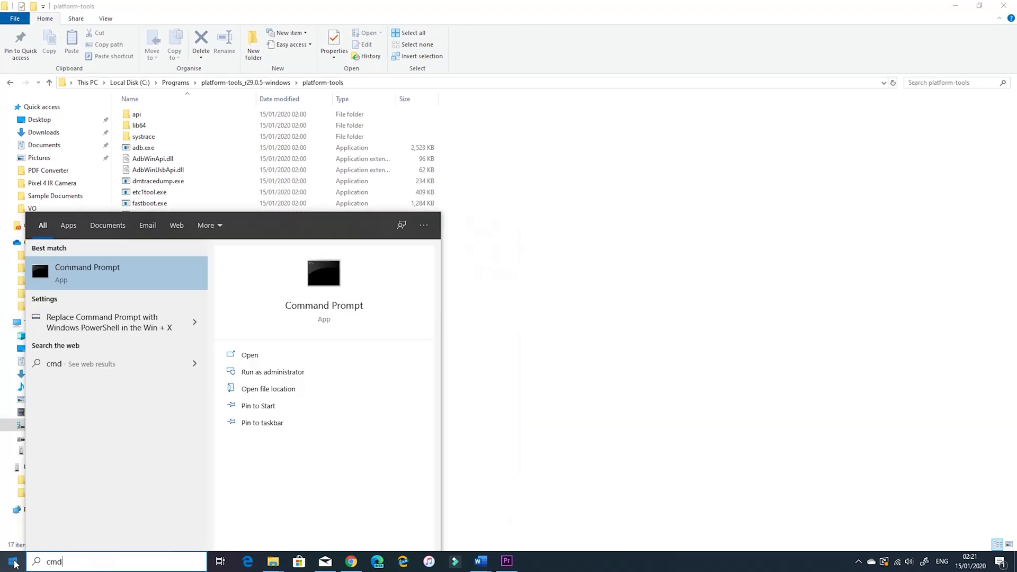
{"action": "left_click", "coordinate": [249, 355]}
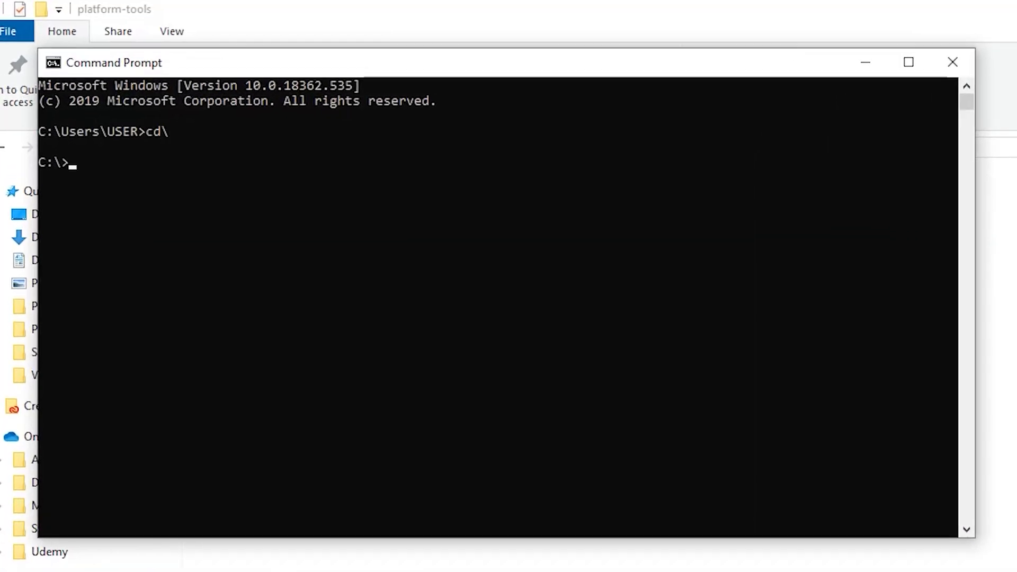
{"action": "type", "text": "cd"}
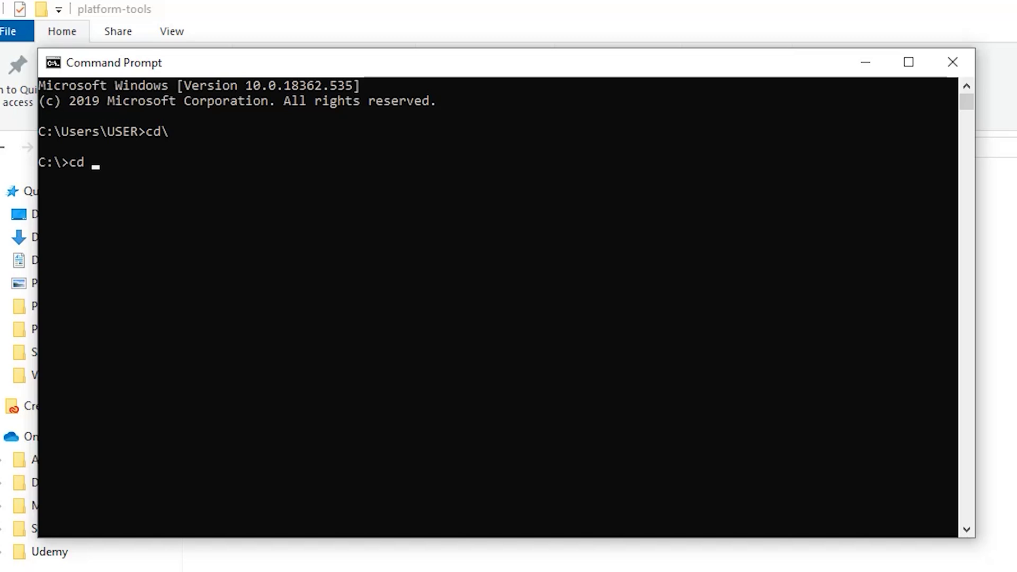
{"action": "key", "text": "Return"}
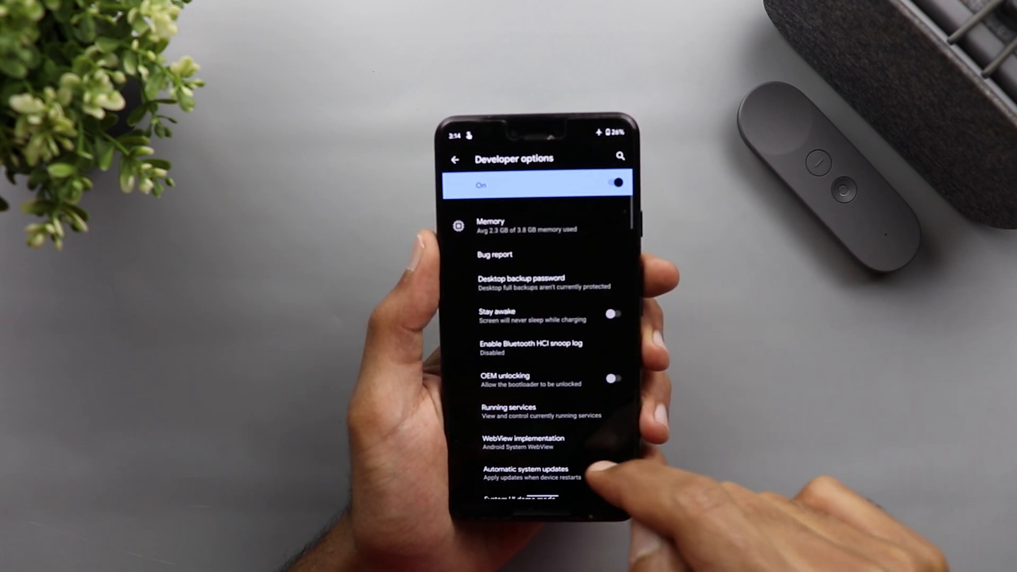
{"action": "scroll", "scroll_direction": "up", "scroll_amount": 3}
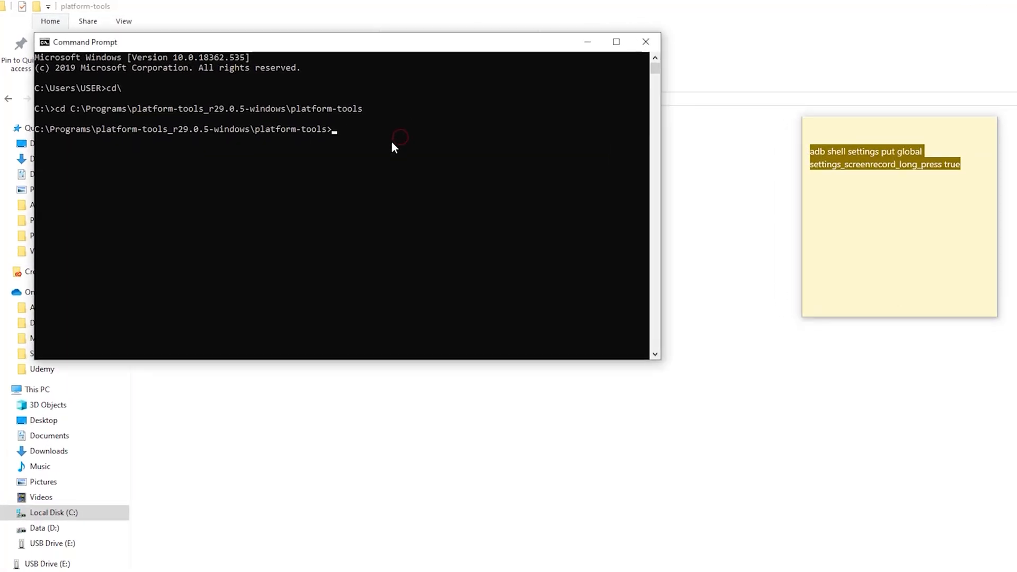
Step: Enter 'adb shell settings put global settings_screenrecord_long_press true' in platform-tools
{"action": "type", "text": "adb shell settings put global settings_screenrecord_long_press true"}
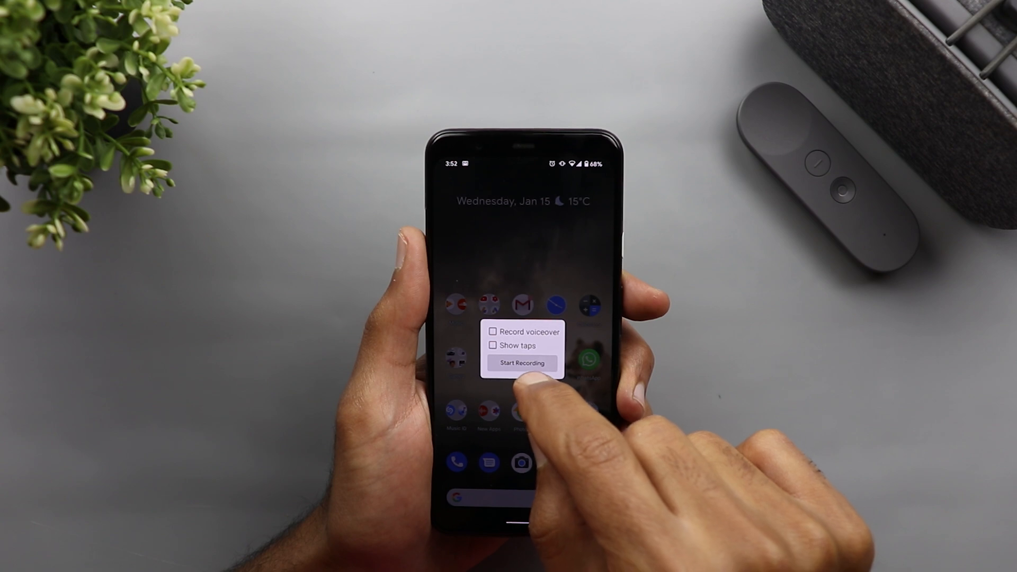
Step: Start the phone screen recording, showing the Stop, Pause and Cancel notification
{"action": "left_click", "coordinate": [520, 363]}
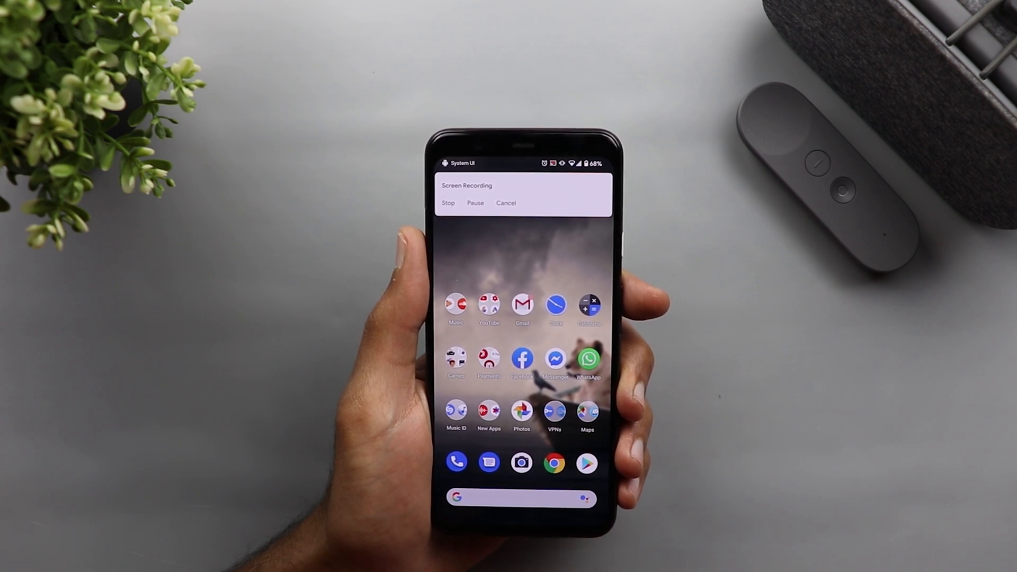
{"action": "scroll", "scroll_direction": "left", "scroll_amount": 3}
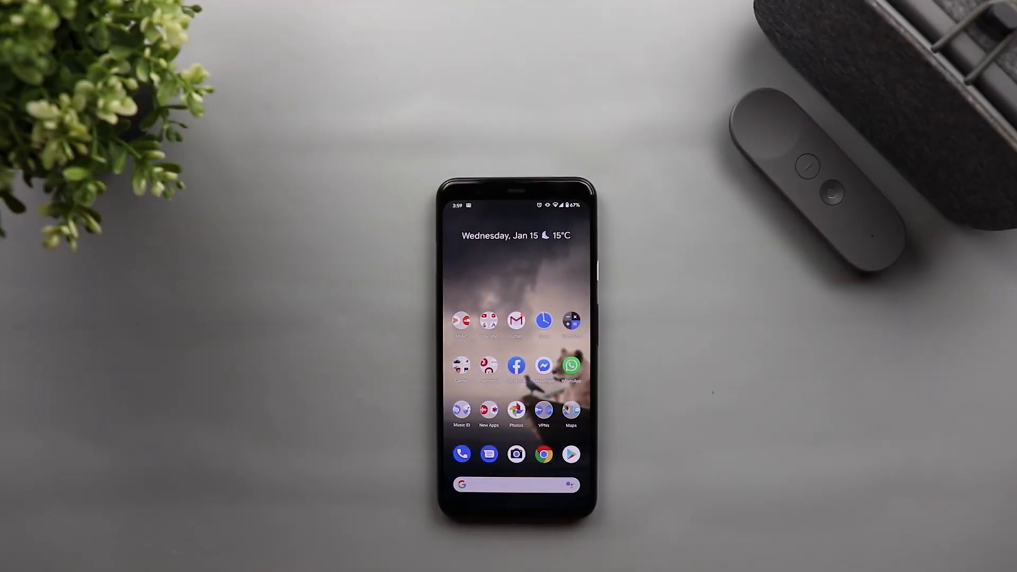
{"action": "left_click", "coordinate": [516, 412]}
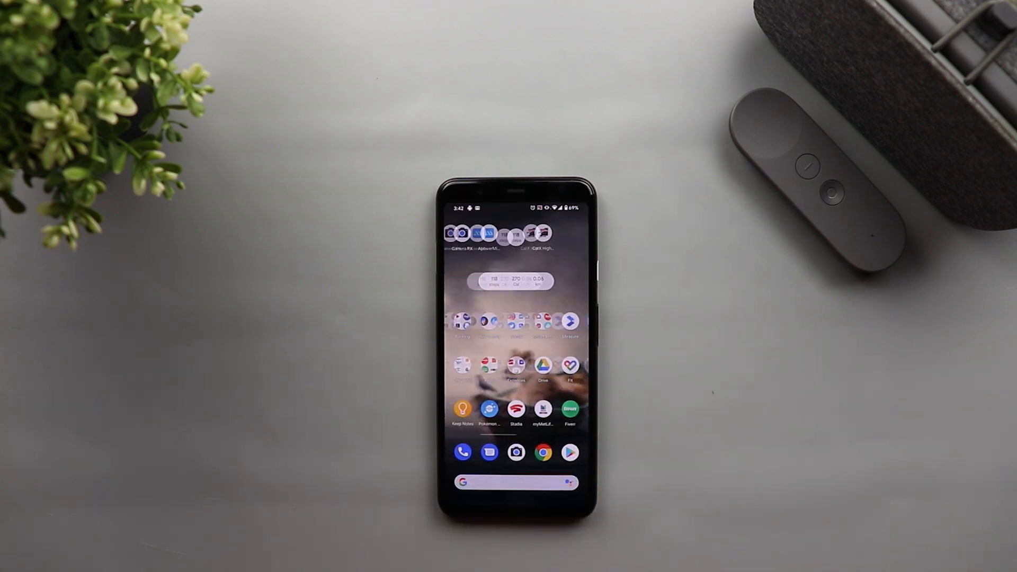
{"action": "scroll", "scroll_direction": "left", "scroll_amount": 3}
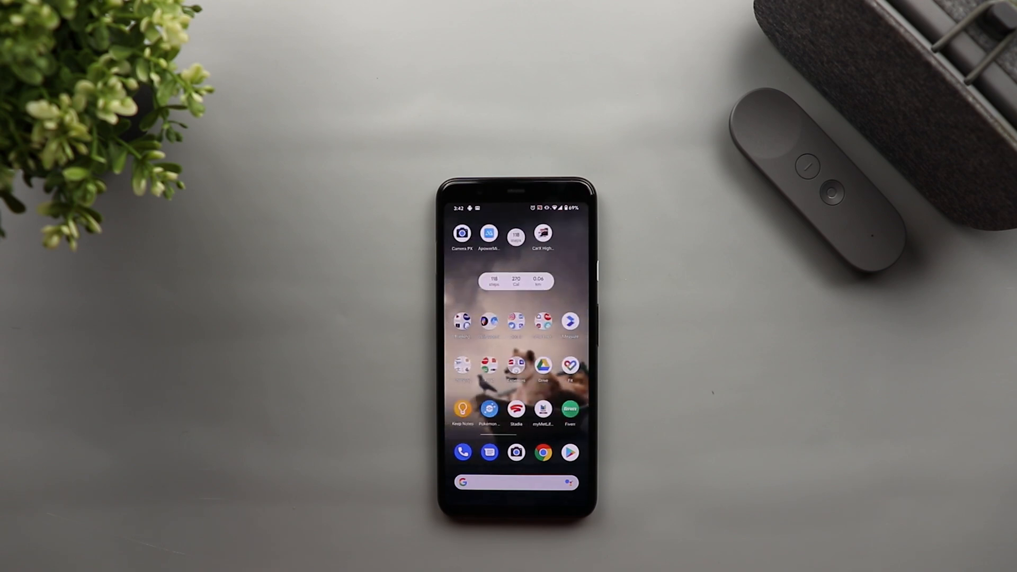
{"action": "scroll", "scroll_direction": "left", "scroll_amount": 3}
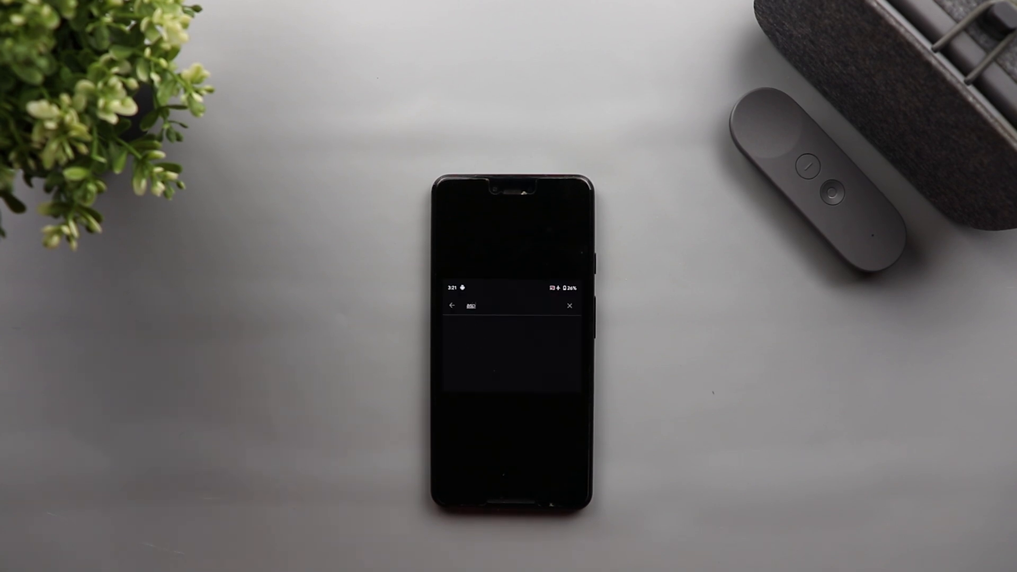
Step: Type 'asphalt' into the Play Store search on the second phone
{"action": "type", "text": "asphalt"}
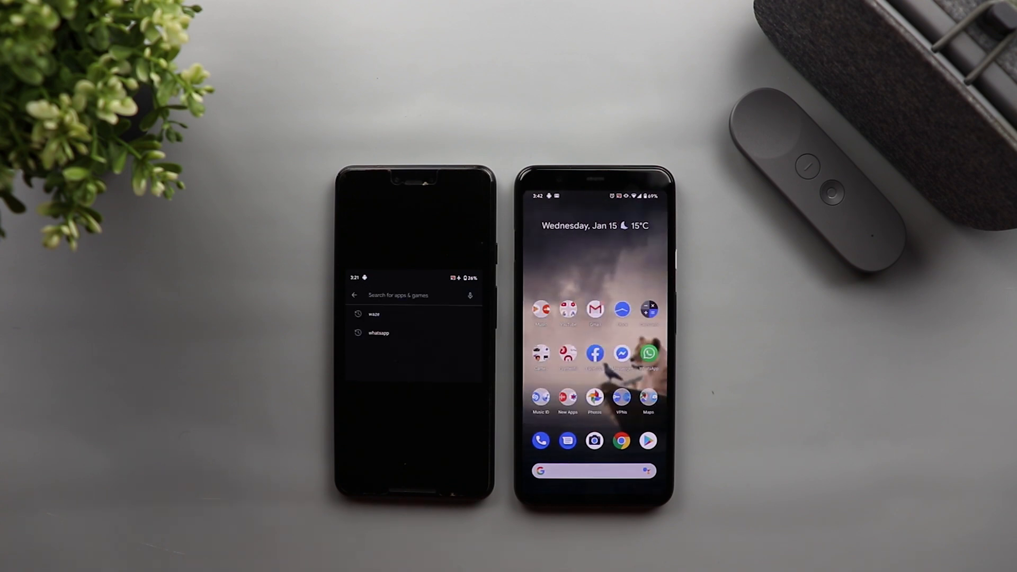
{"action": "type", "text": "asphalt"}
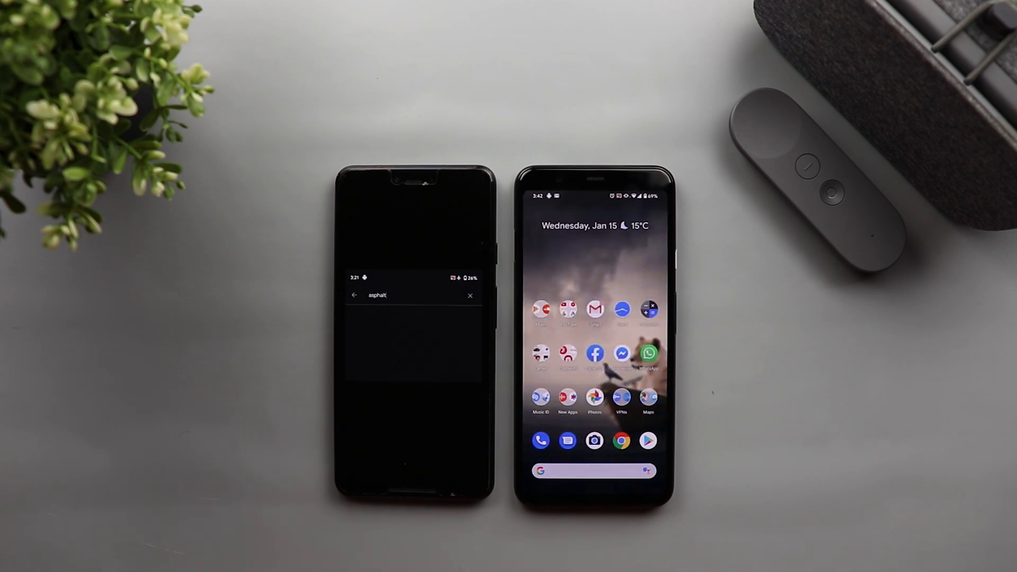